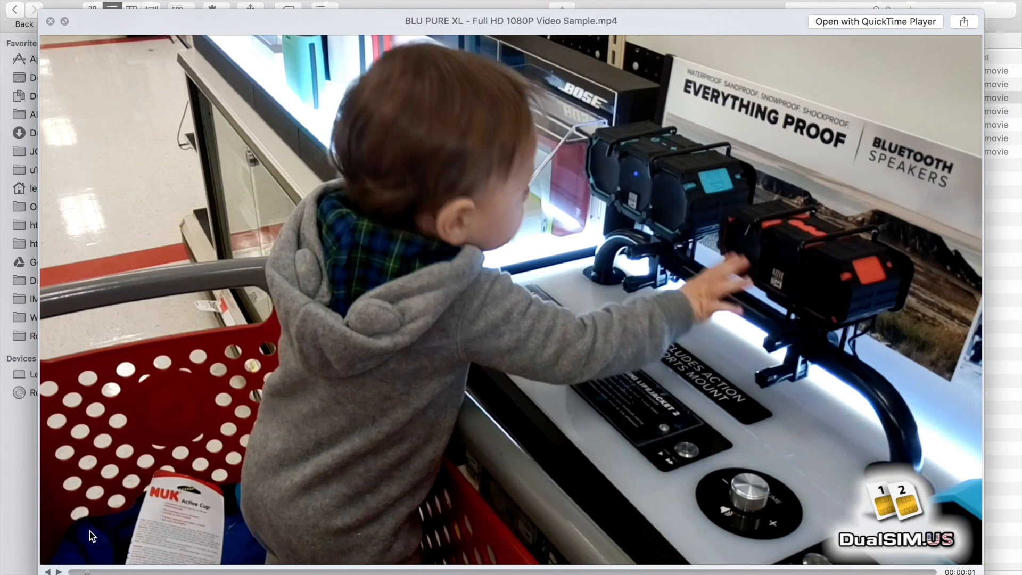
mouse_move(786, 471)
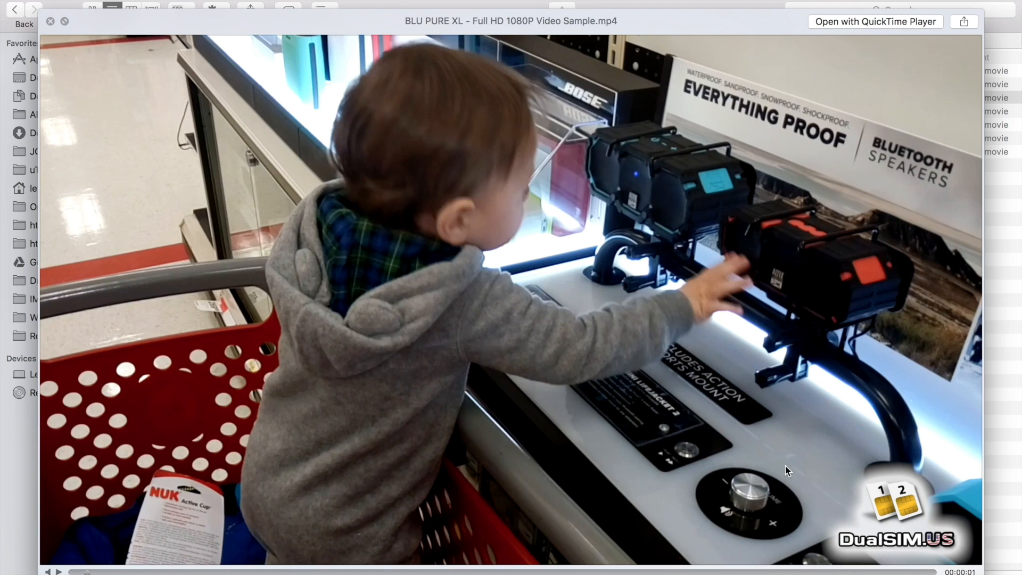
mouse_move(831, 543)
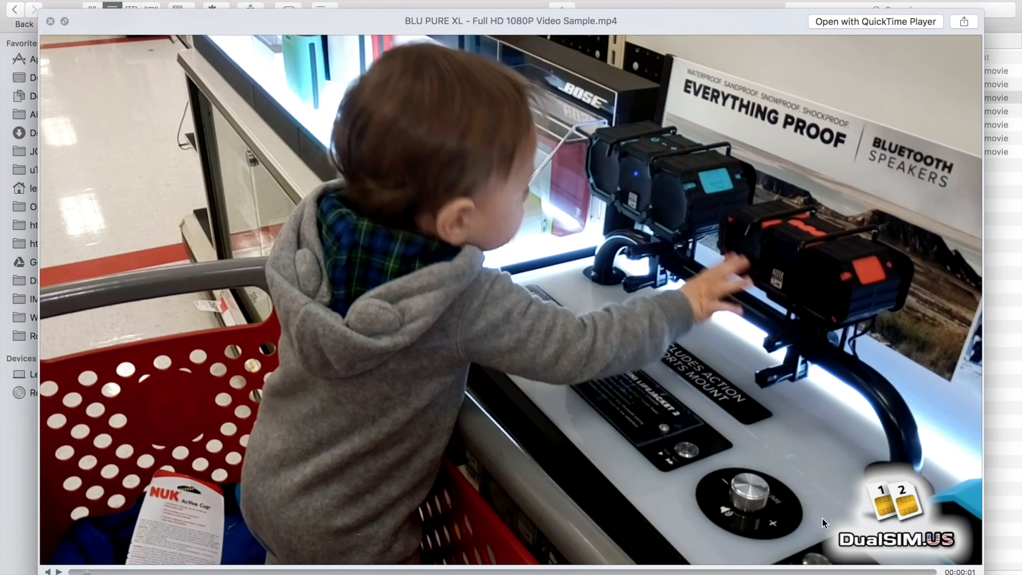
mouse_move(876, 517)
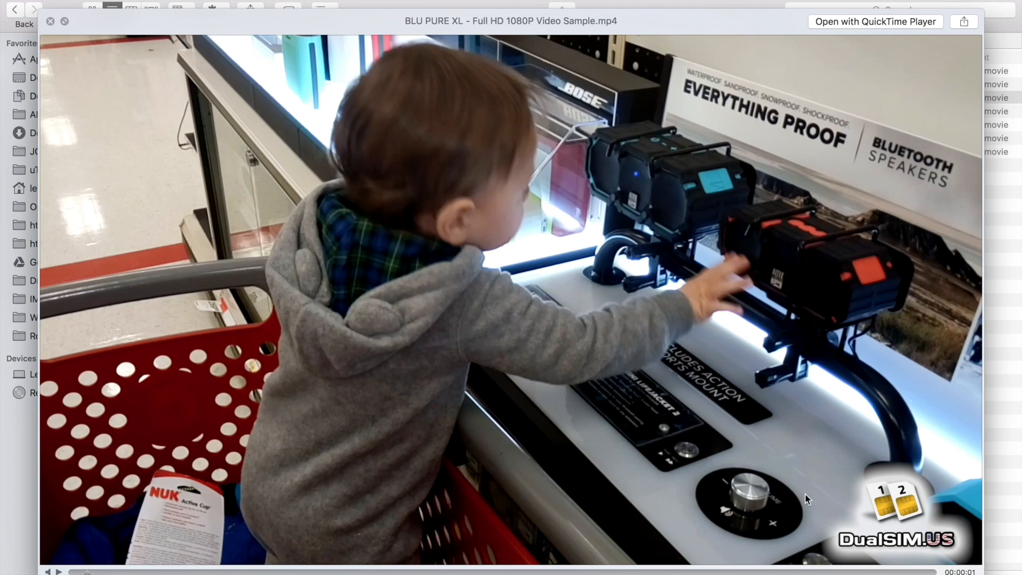
mouse_move(817, 495)
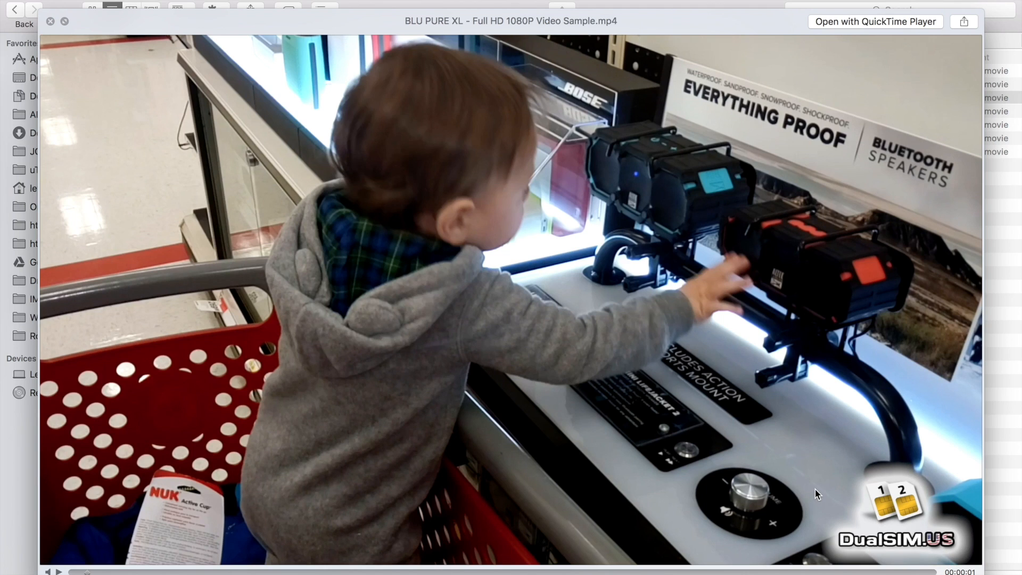
mouse_move(824, 495)
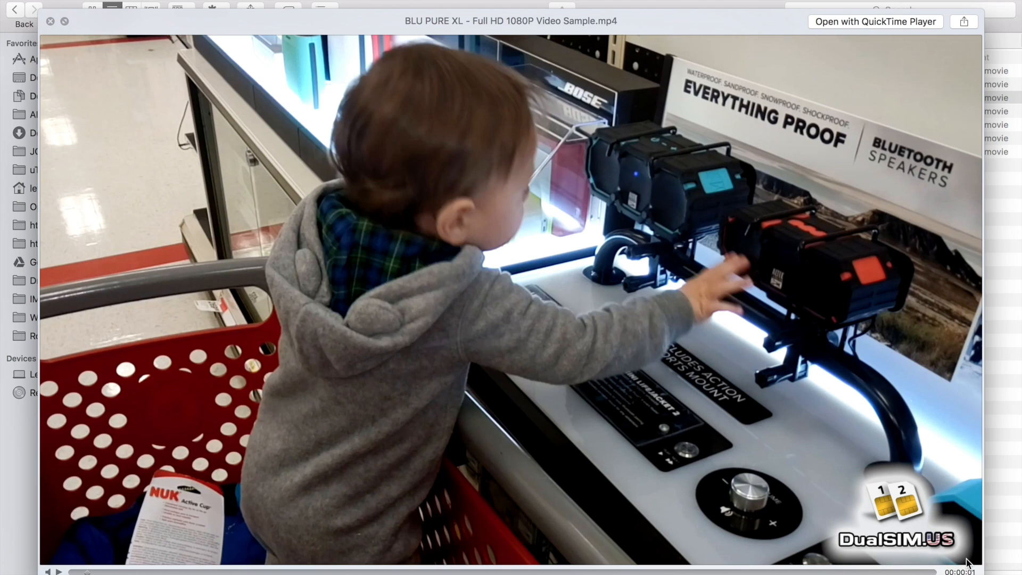
mouse_move(830, 554)
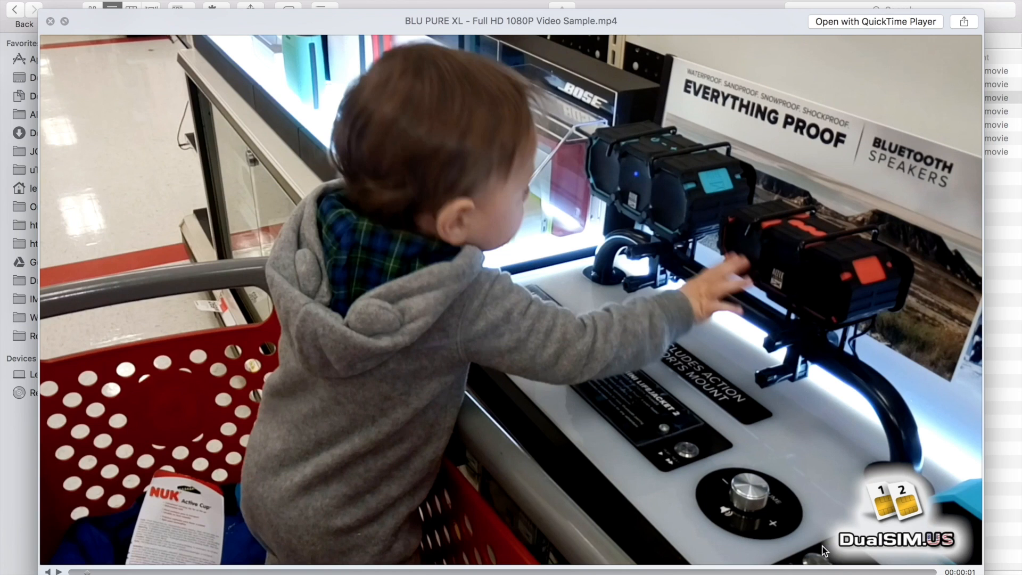
mouse_move(658, 343)
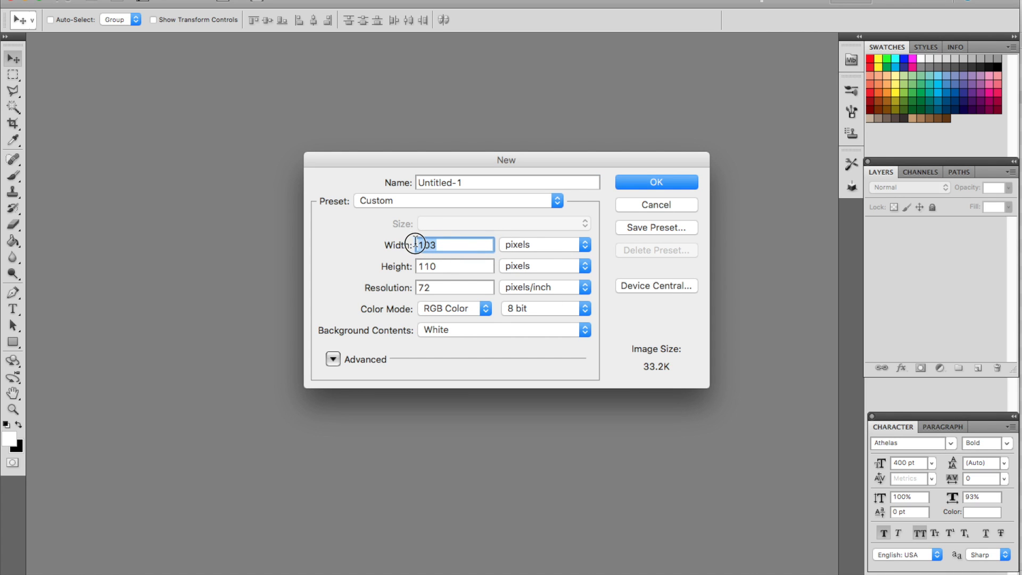
- Create a new 1920×1080 px document with Background Contents set to Transparent
text(192)
click(454, 265)
text(1080)
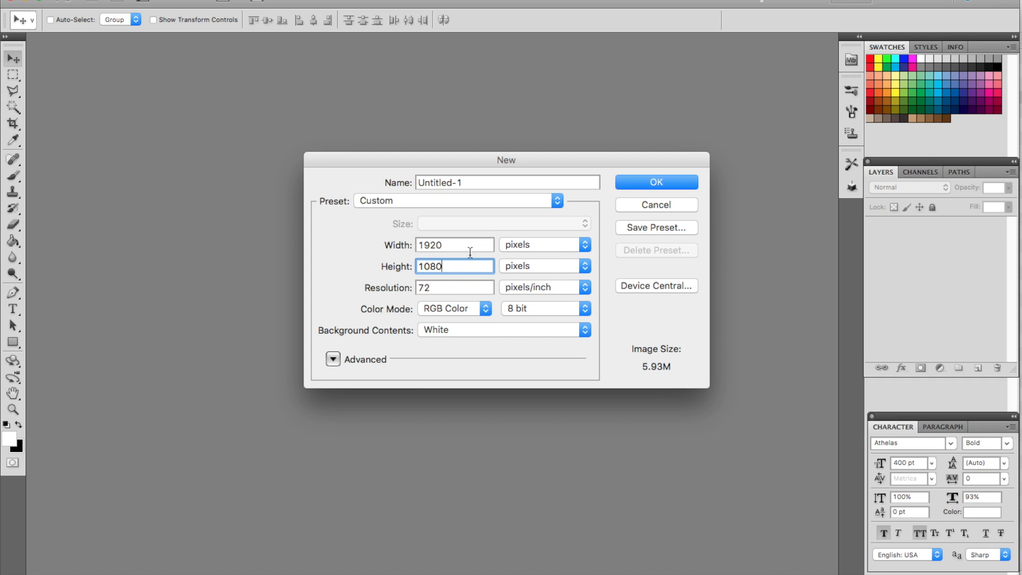
click(504, 330)
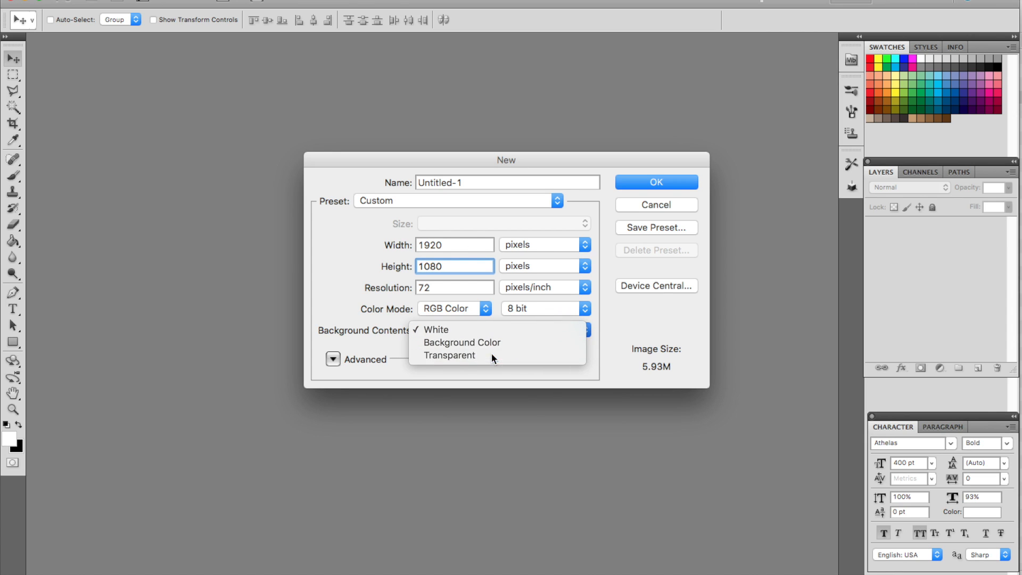
click(449, 356)
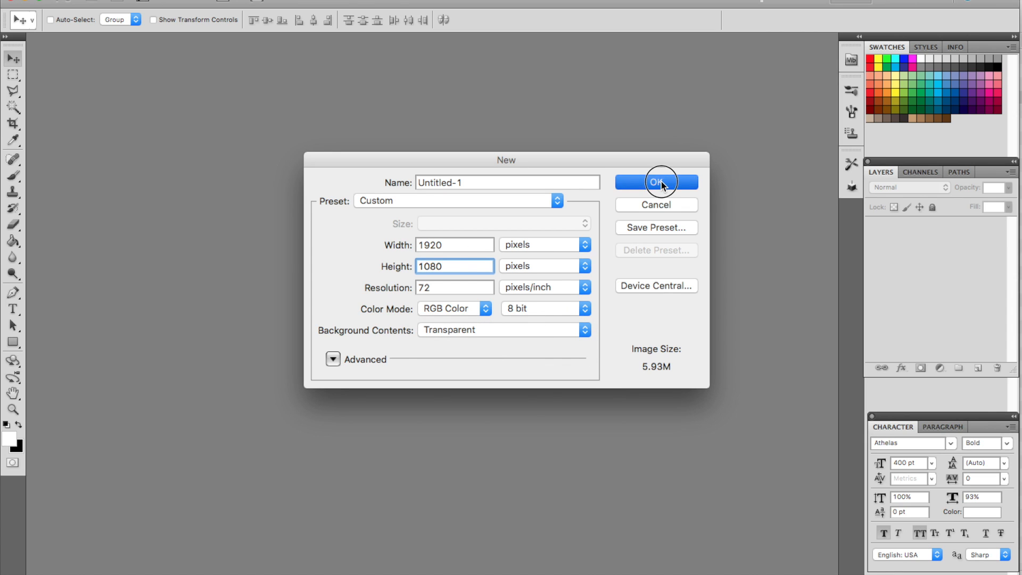
click(656, 182)
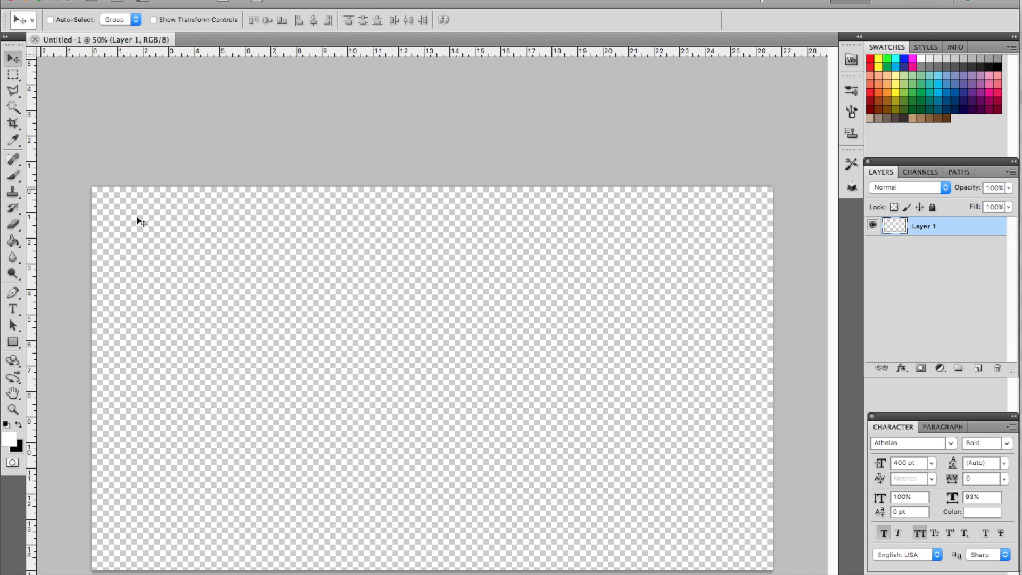
mouse_move(192, 370)
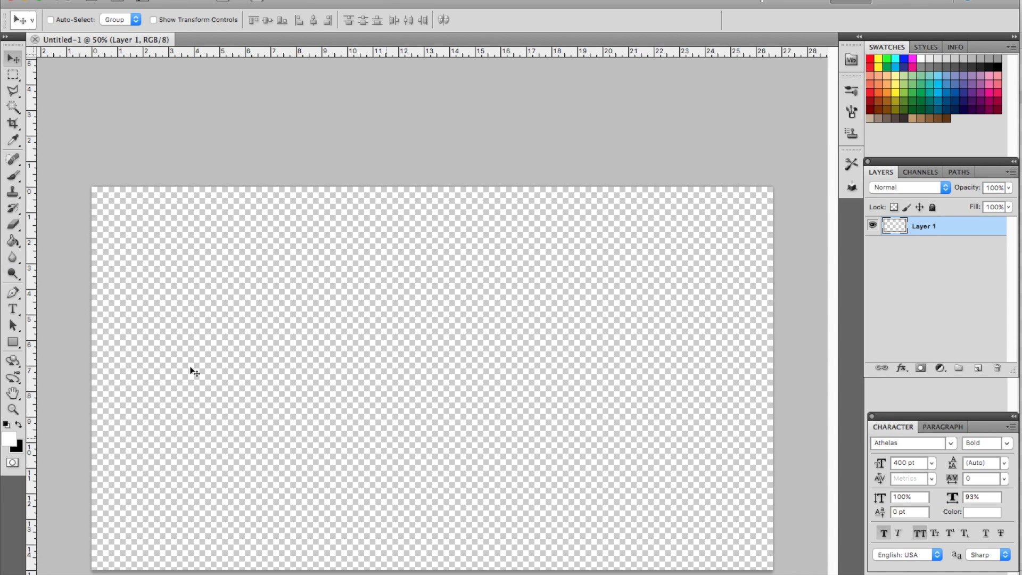
- Start a text layer near the canvas's bottom-right and set the type size to 72 pt
click(11, 309)
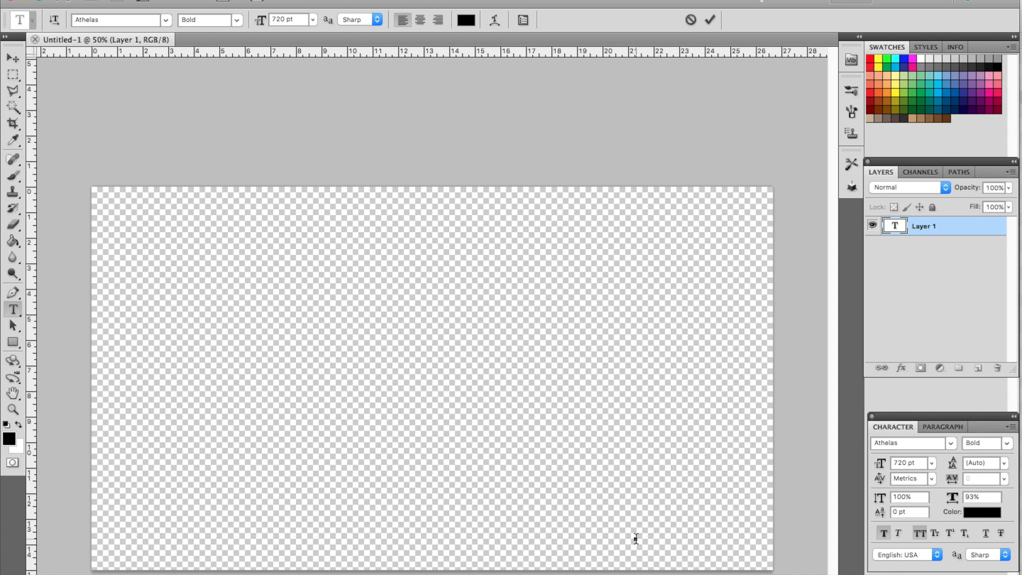
click(315, 19)
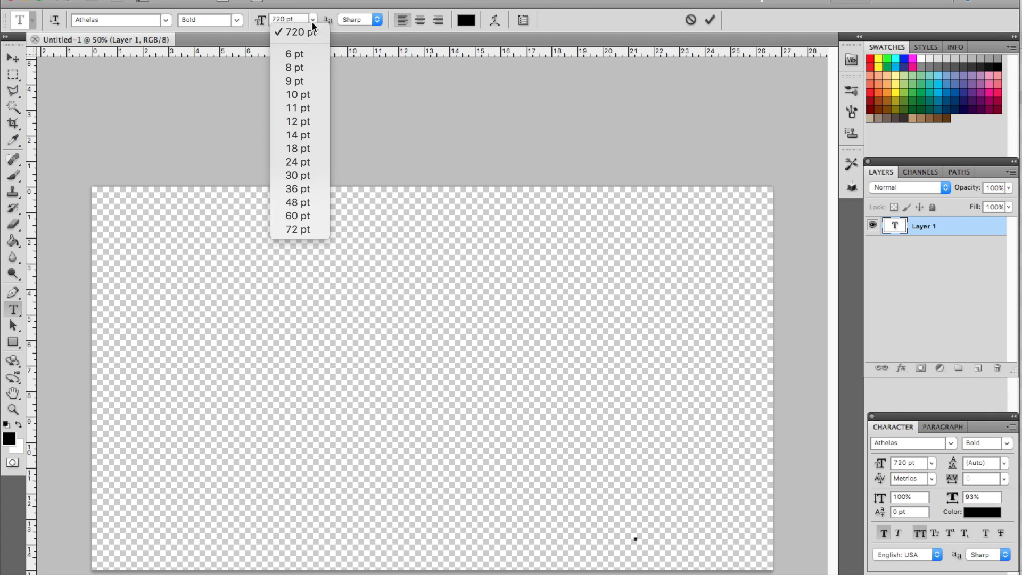
mouse_move(297, 202)
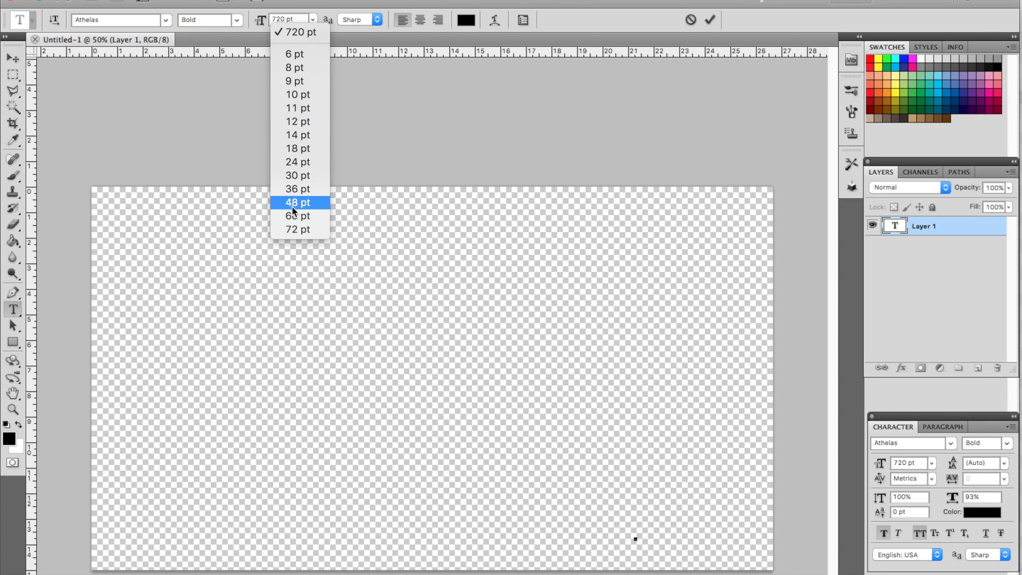
click(299, 229)
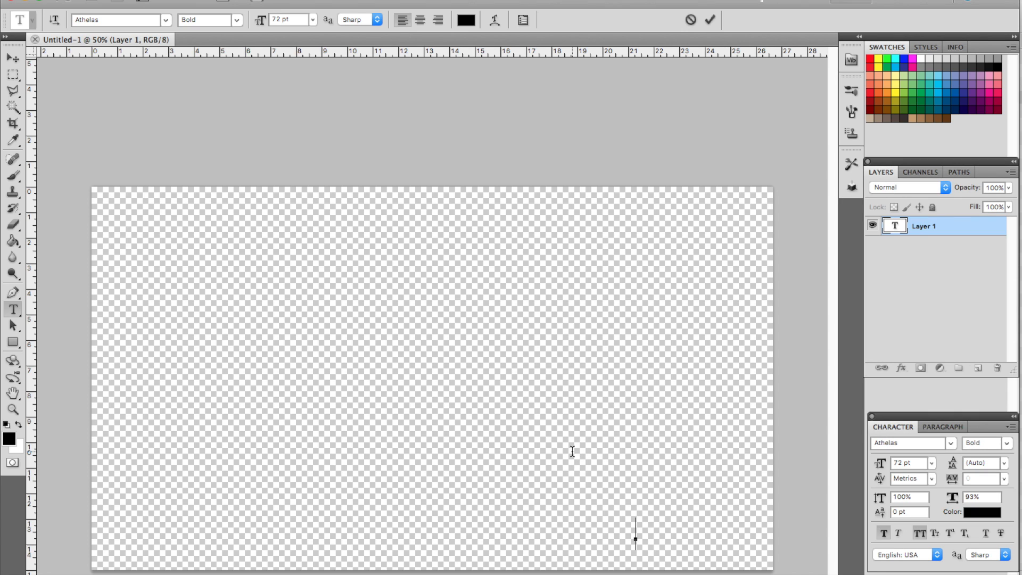
- Enter the text 'YOUR WATERMARK' and move it into the bottom-right corner of the canvas
text(YOU)
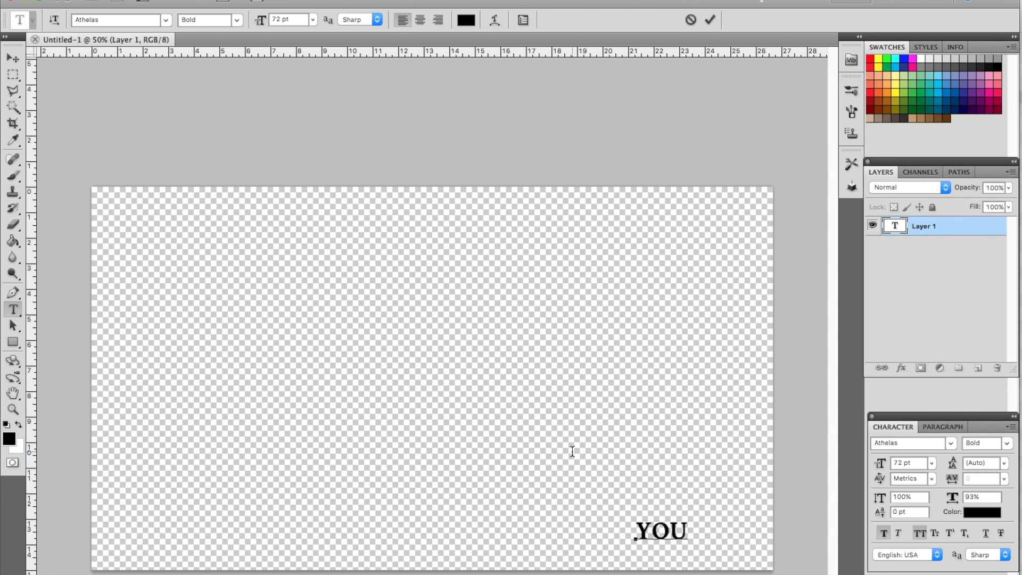
text(R)
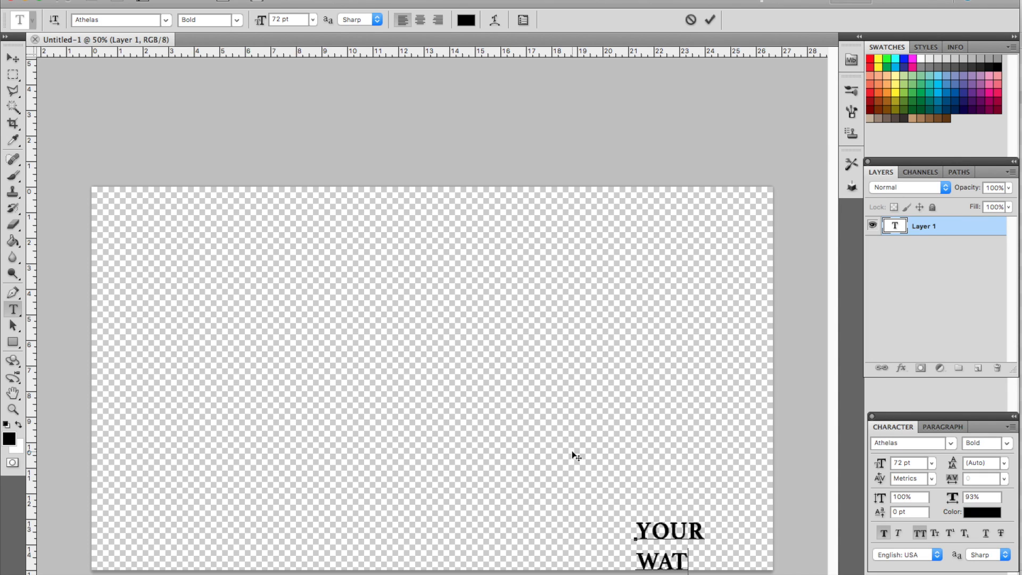
text(ERMARK)
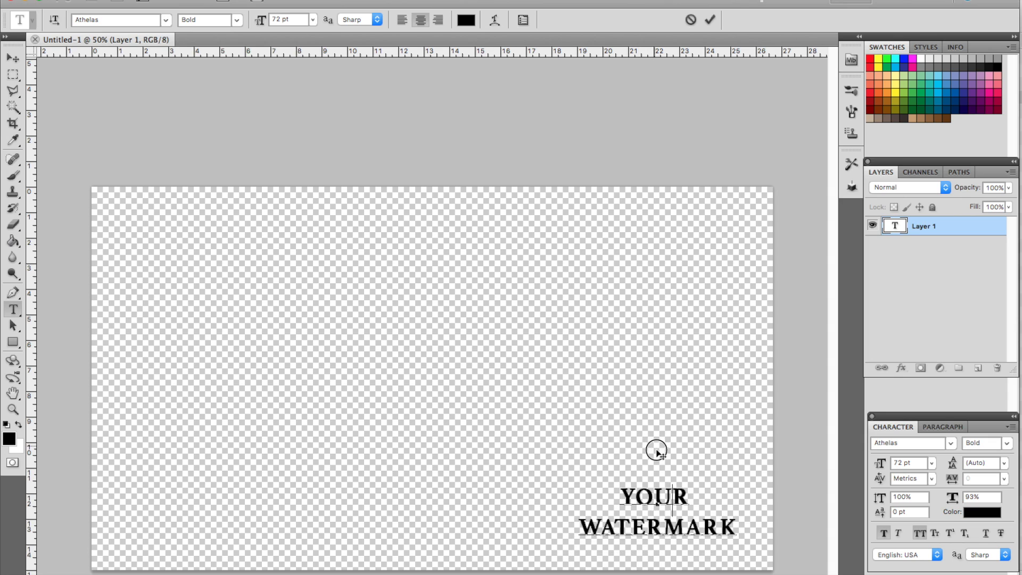
drag(657, 452, 678, 472)
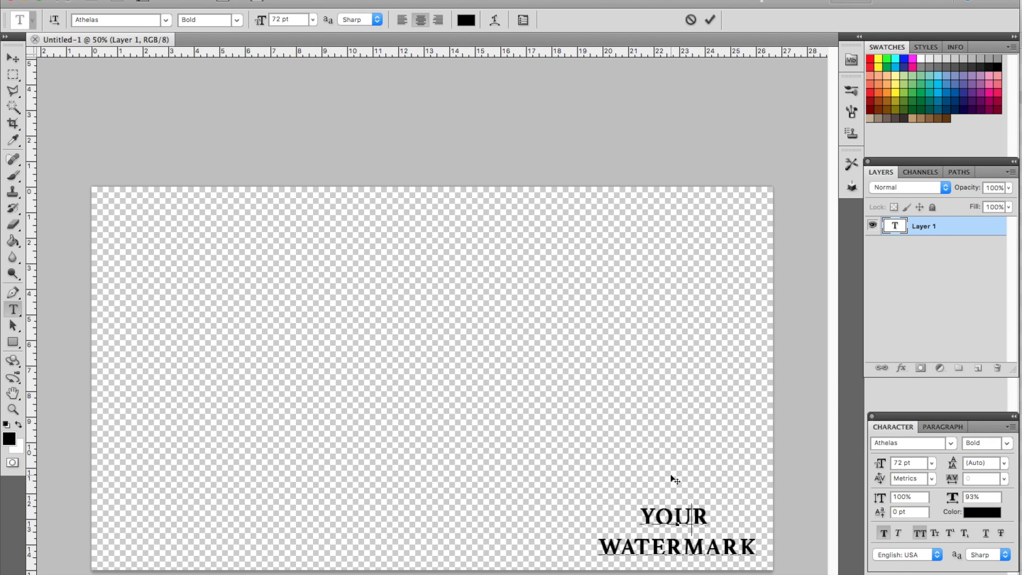
mouse_move(571, 519)
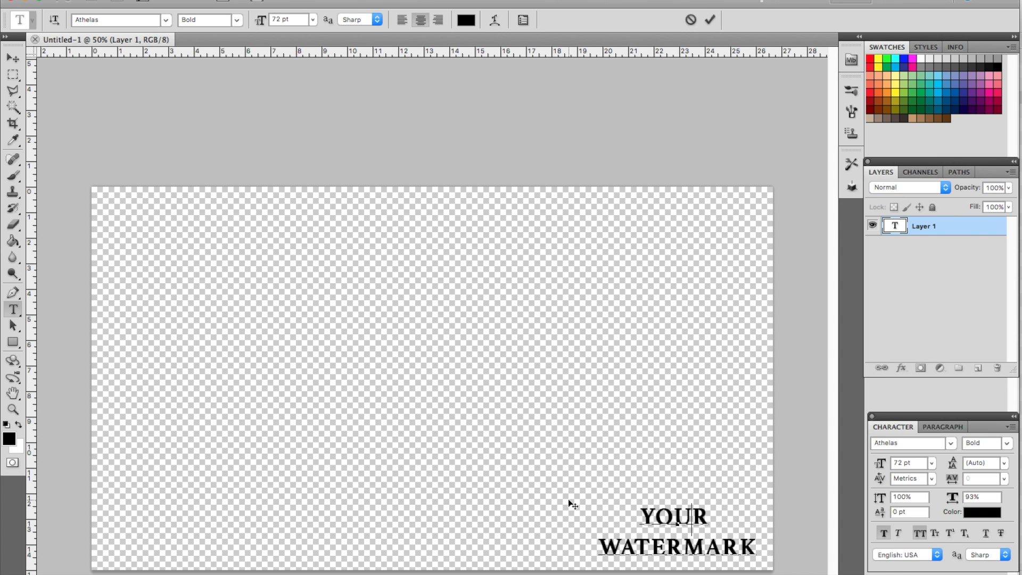
mouse_move(462, 558)
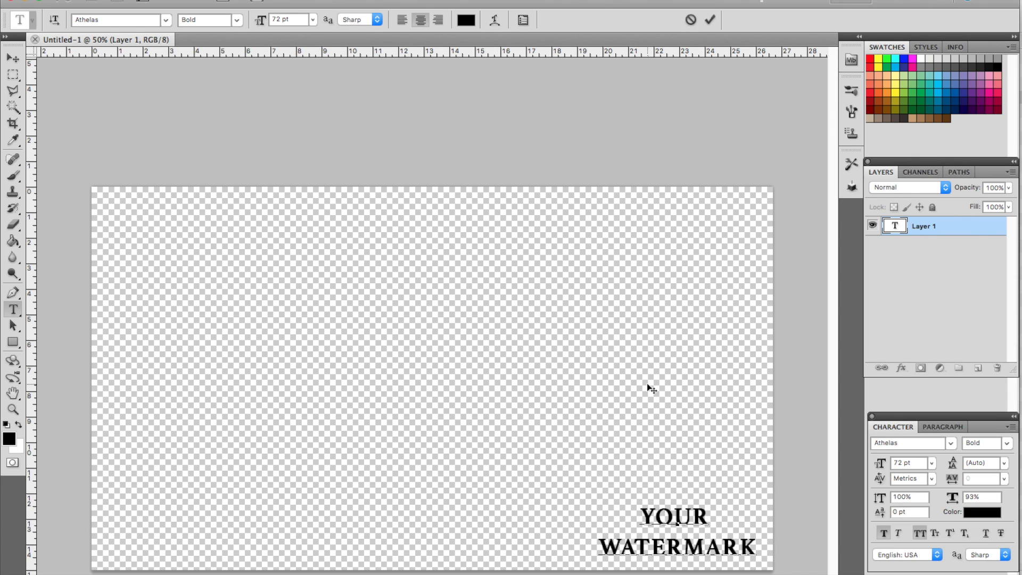
mouse_move(793, 489)
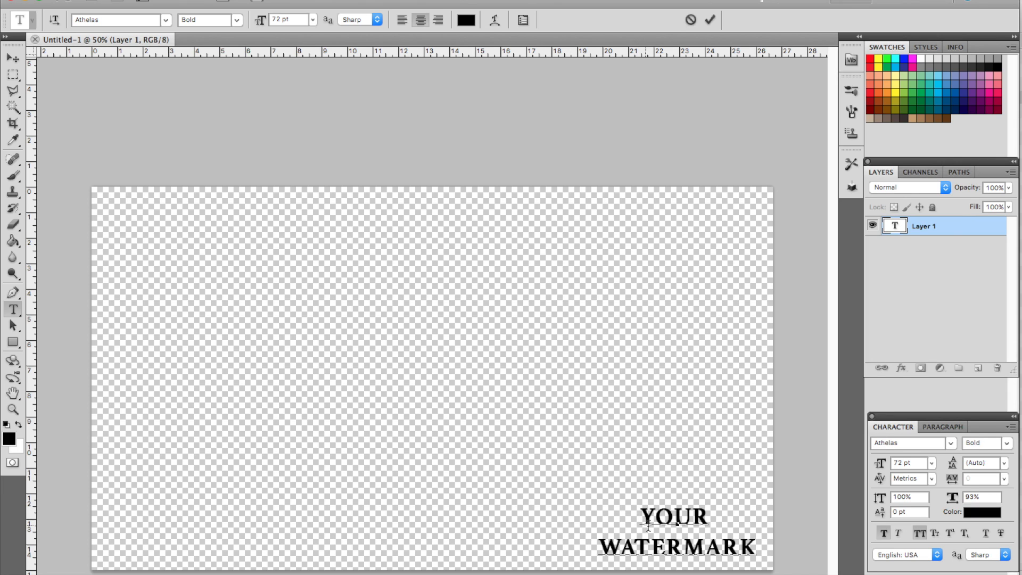
mouse_move(304, 427)
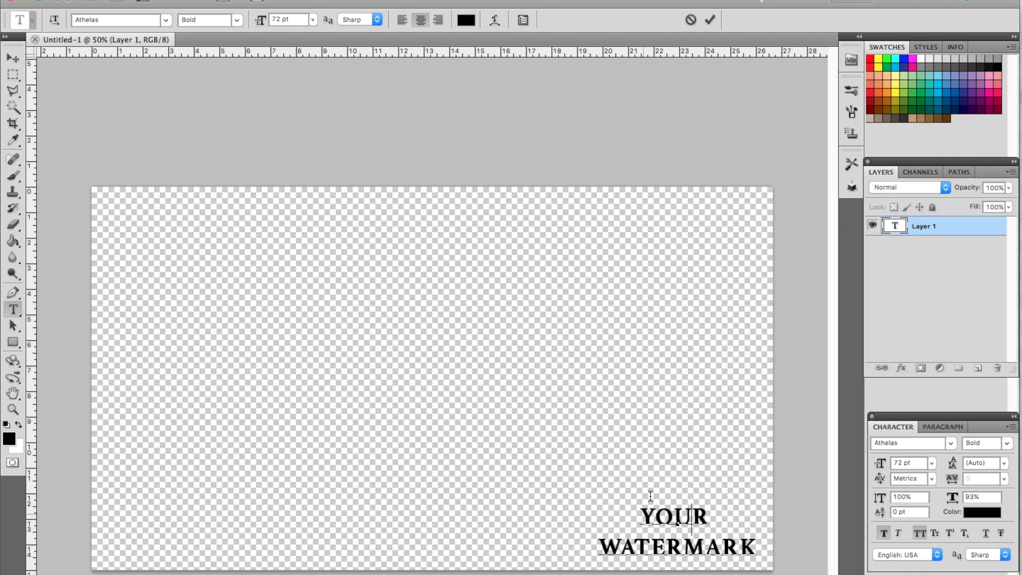
mouse_move(637, 364)
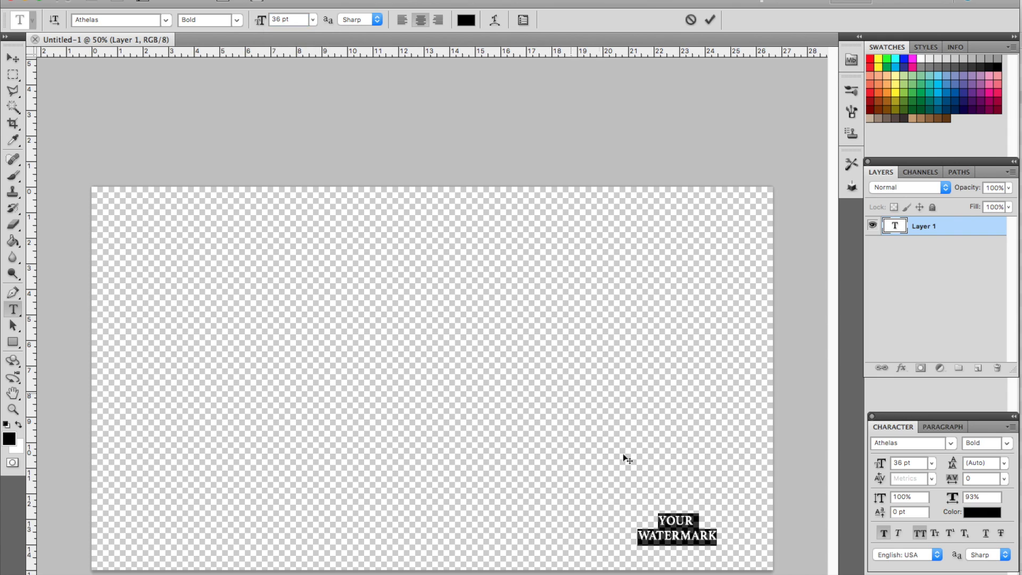
drag(676, 525, 706, 534)
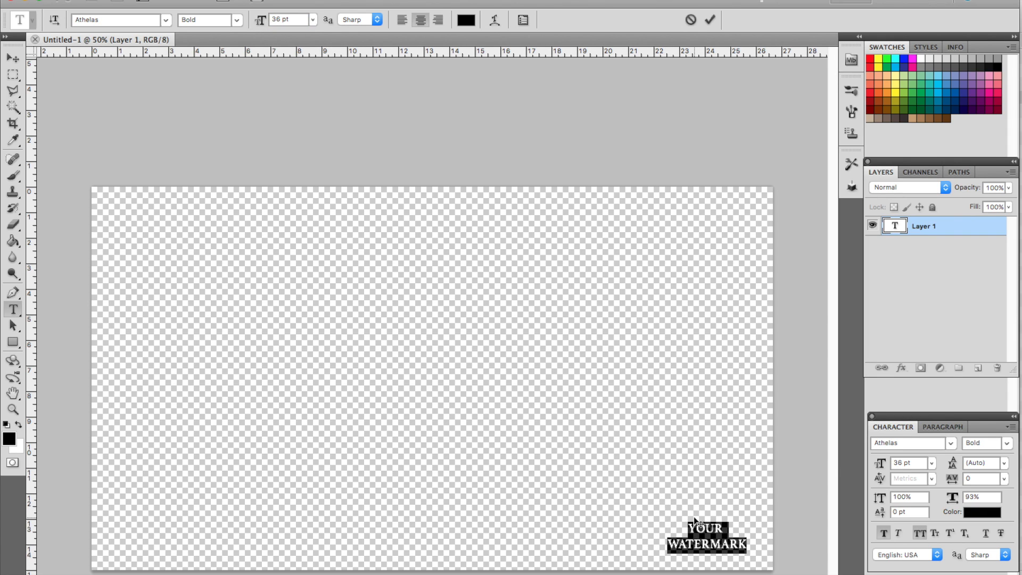
mouse_move(390, 104)
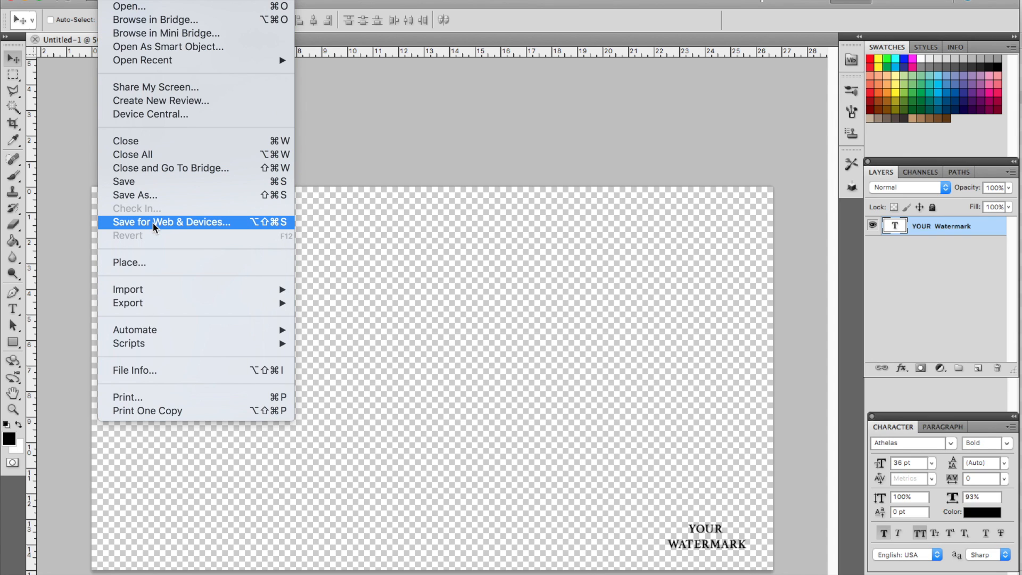
- Save for Web as a PNG-24 image with Transparency enabled
click(171, 221)
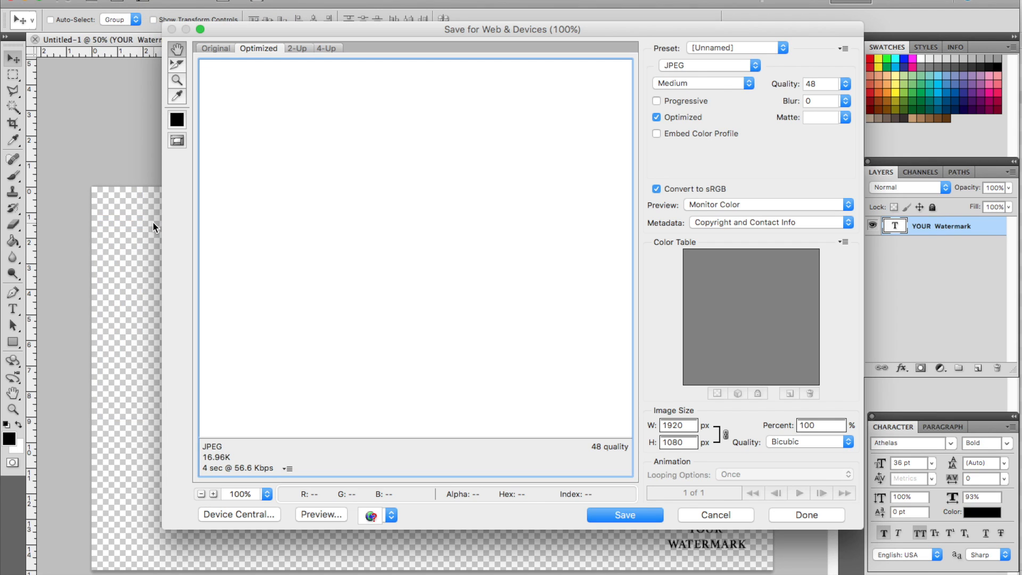
mouse_move(736, 63)
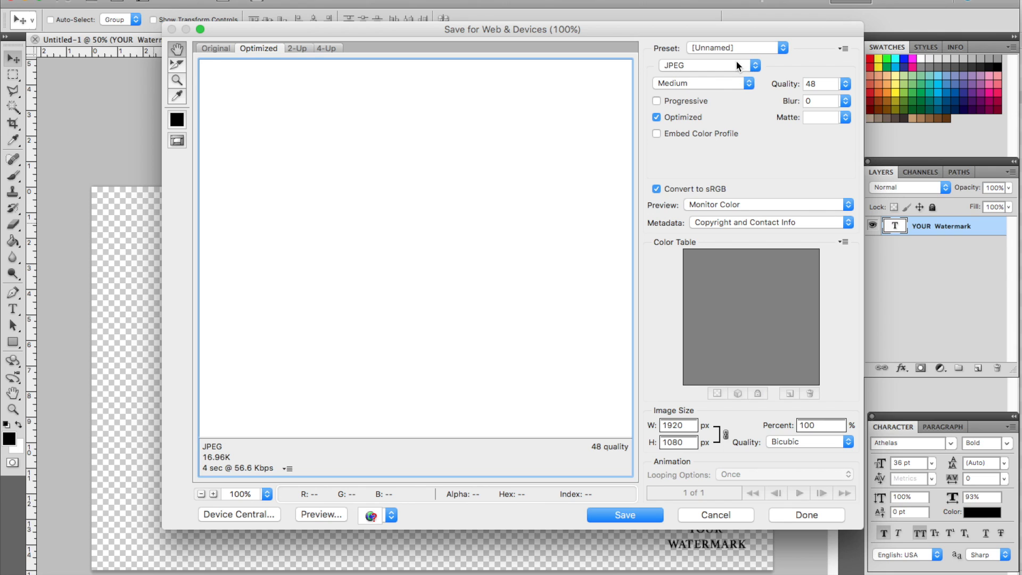
click(709, 66)
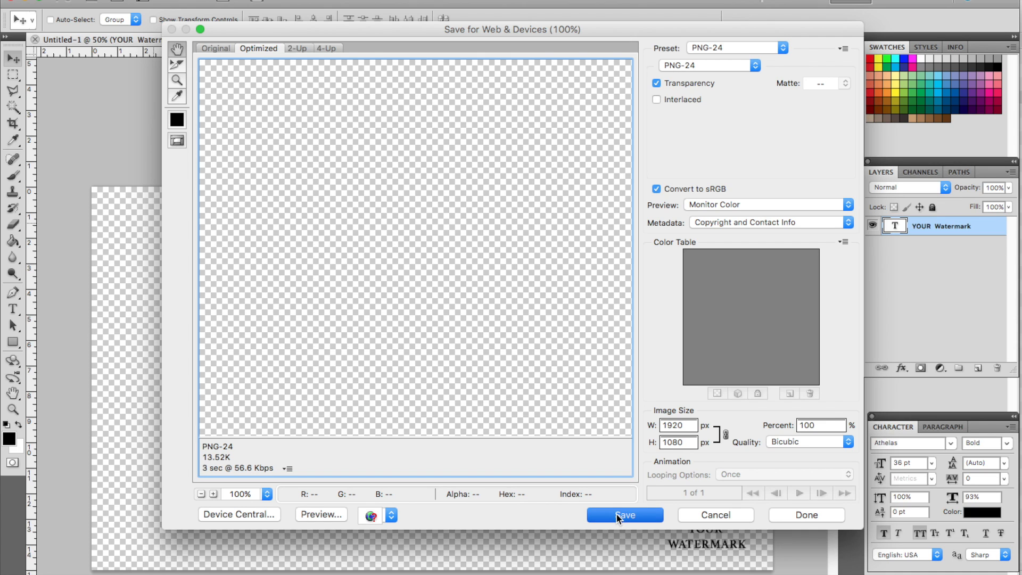
click(625, 515)
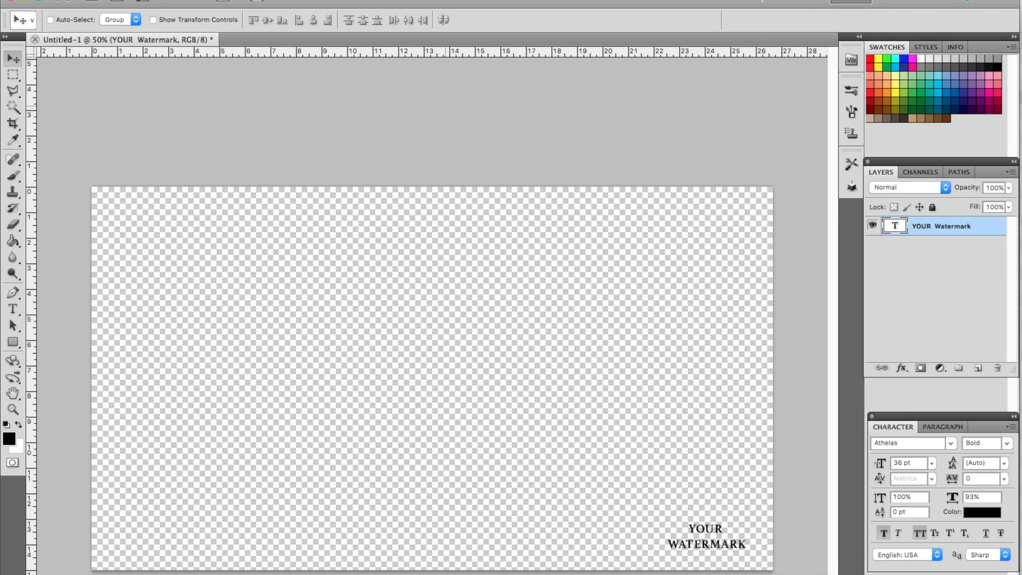
mouse_move(374, 454)
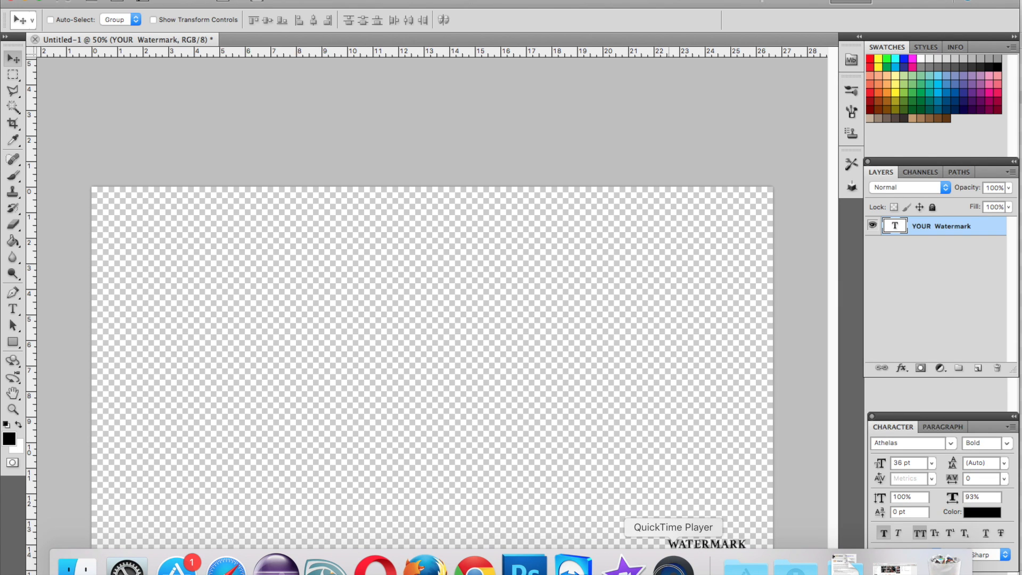
- Bring the iMovie project with the shopping-cart footage to the front
click(624, 568)
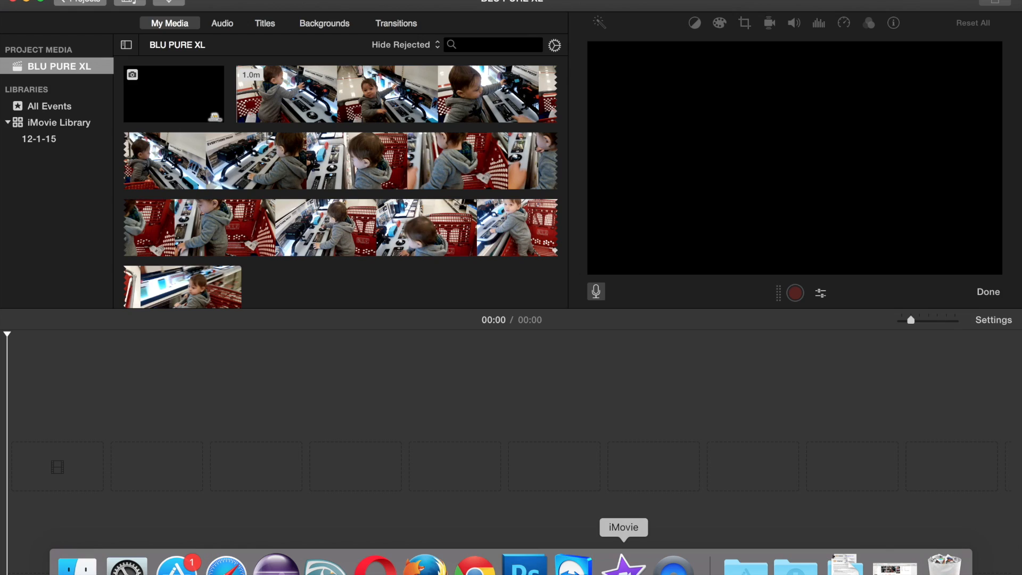
mouse_move(501, 278)
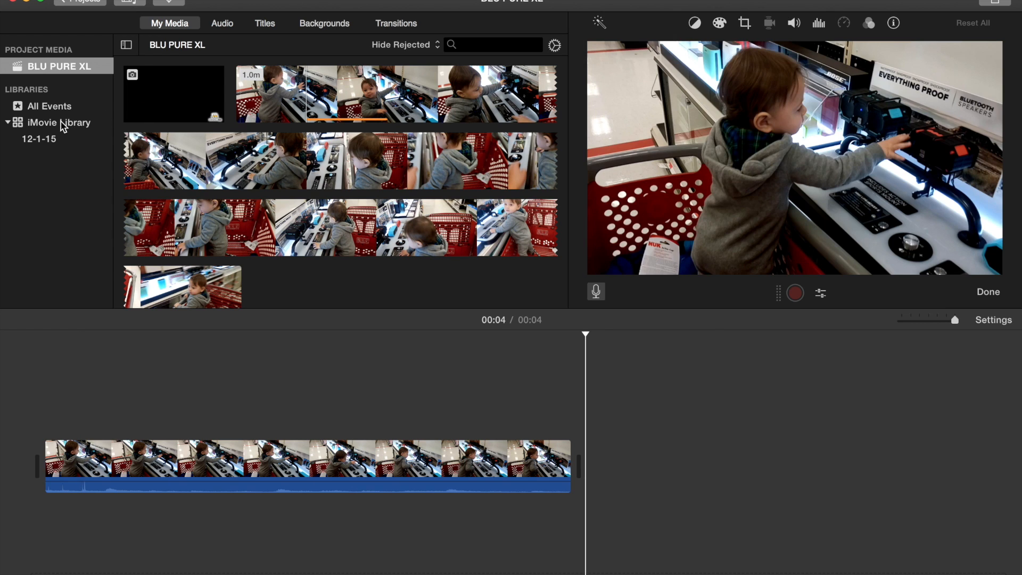
mouse_move(173, 5)
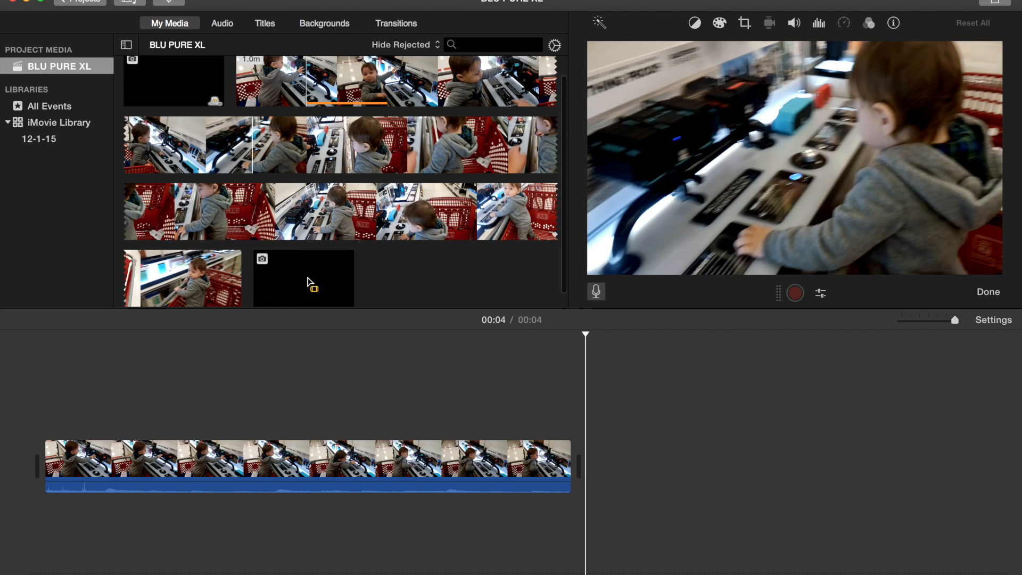
- Select the imported watermark image in My Media to add it to the timeline
click(303, 279)
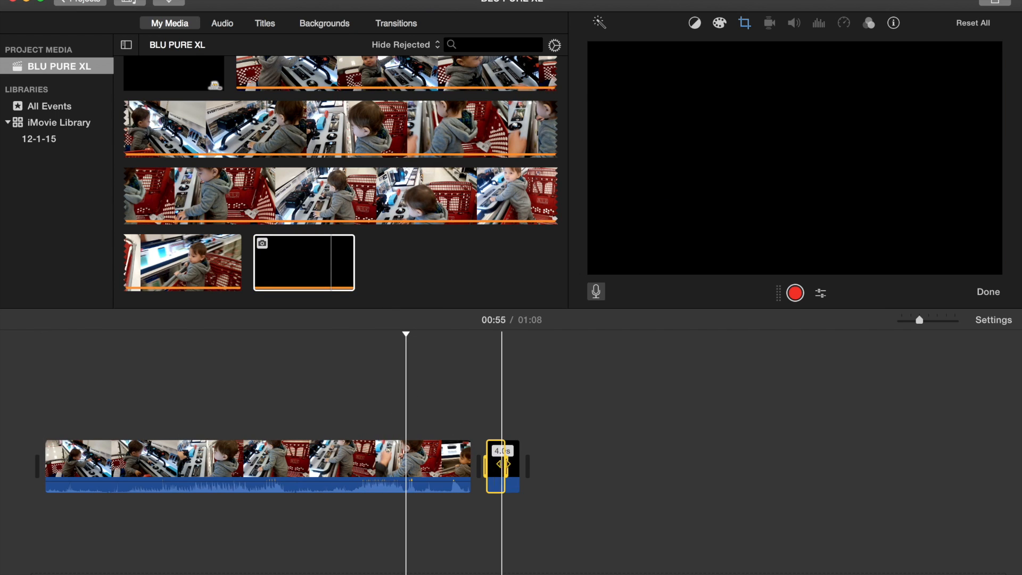
- Move the watermark clip above the start of the footage and stretch it to the full video length
click(745, 21)
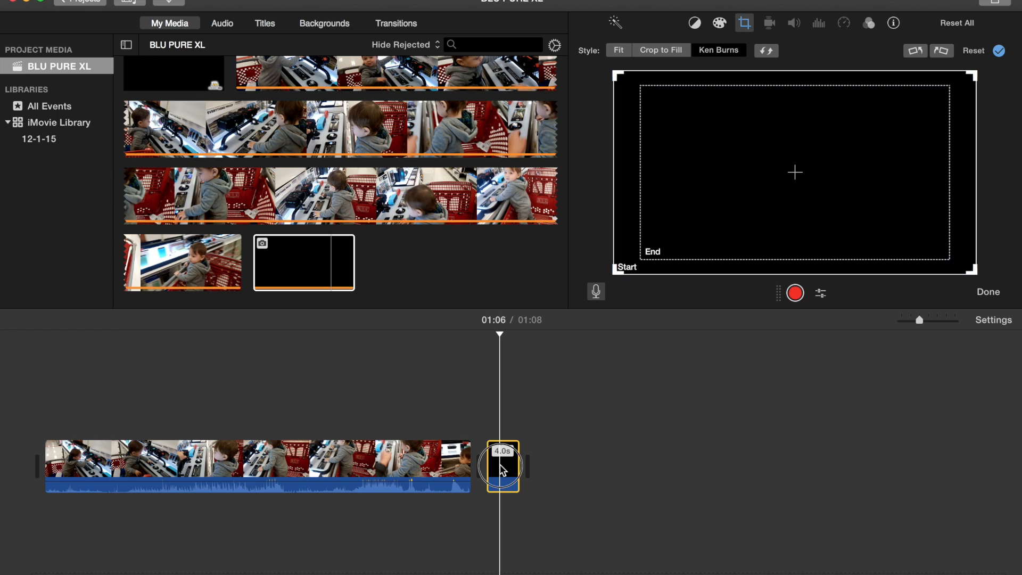
drag(502, 466, 55, 388)
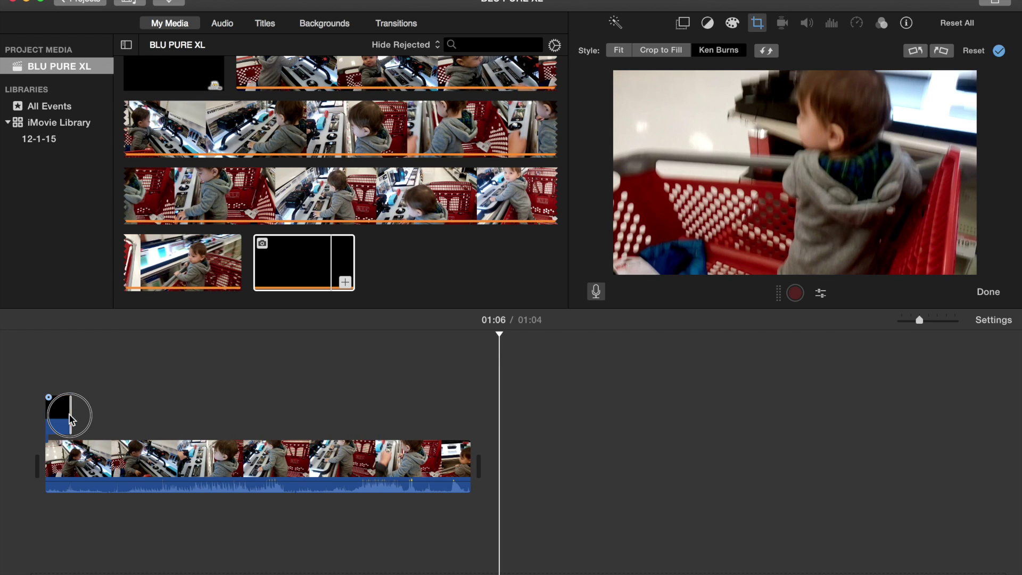
drag(85, 417, 470, 418)
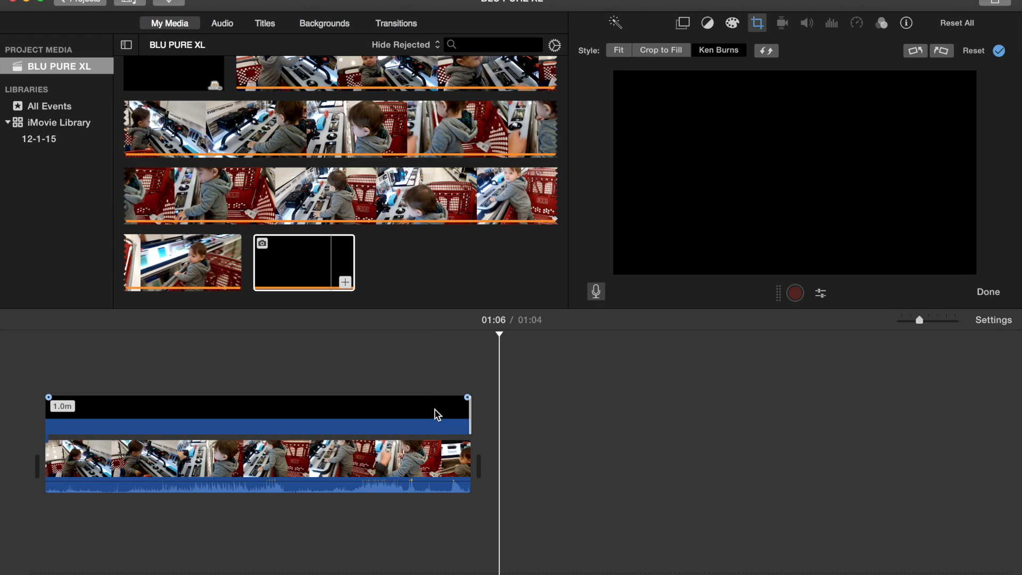
click(251, 423)
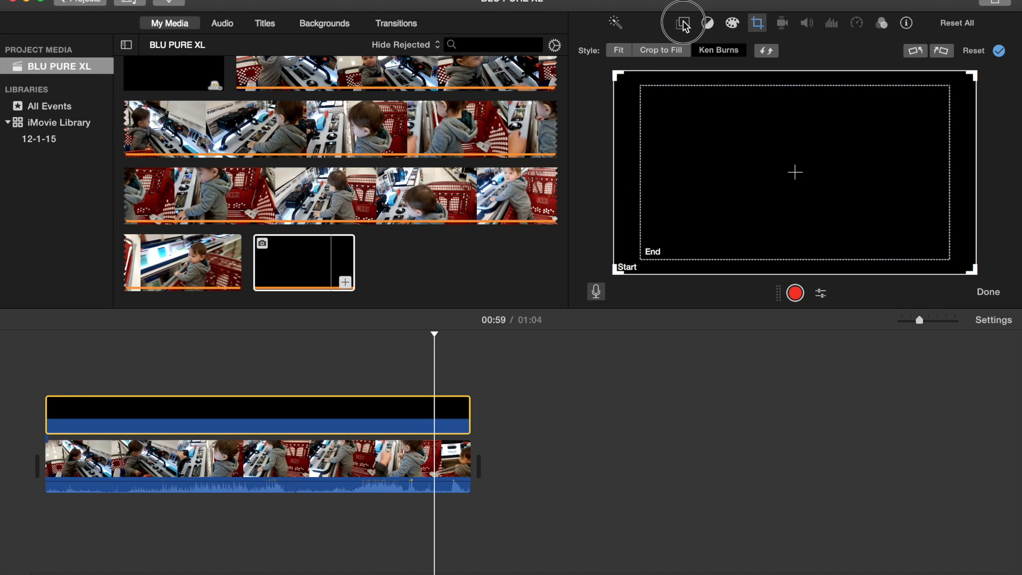
- Keep the watermark as a Cutaway overlay and check its crop so the text shows in the corner
click(682, 21)
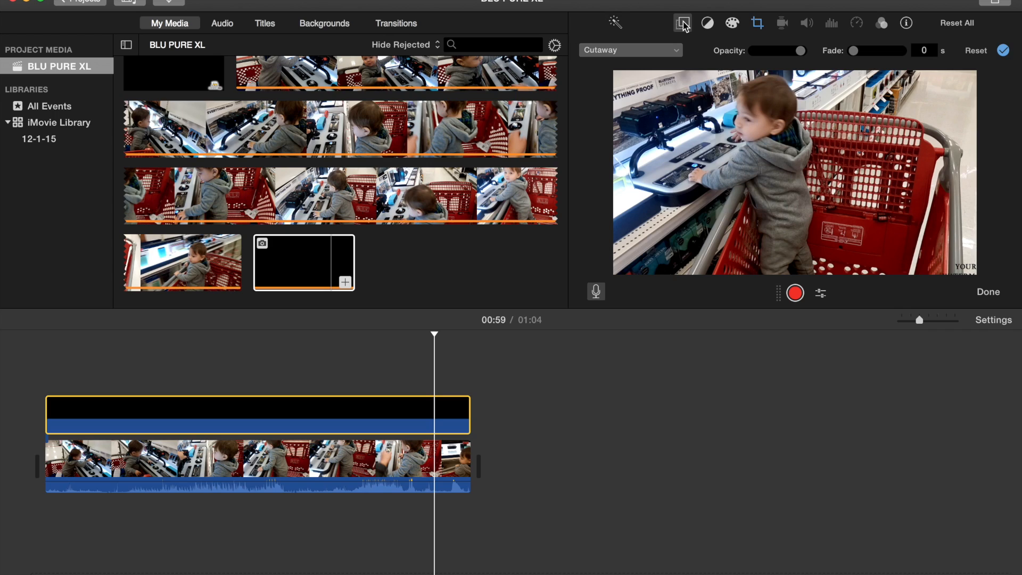
click(757, 21)
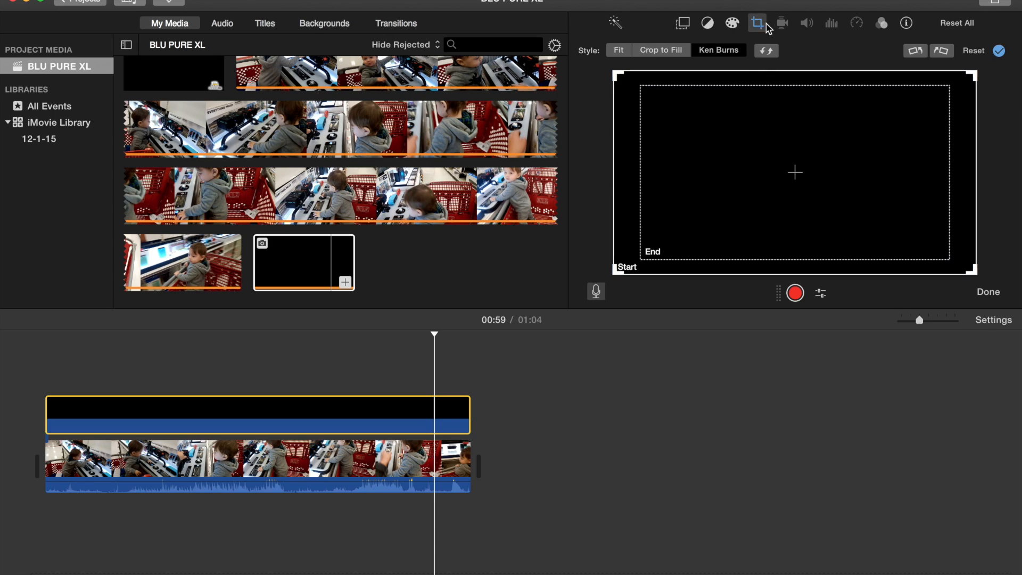
mouse_move(688, 230)
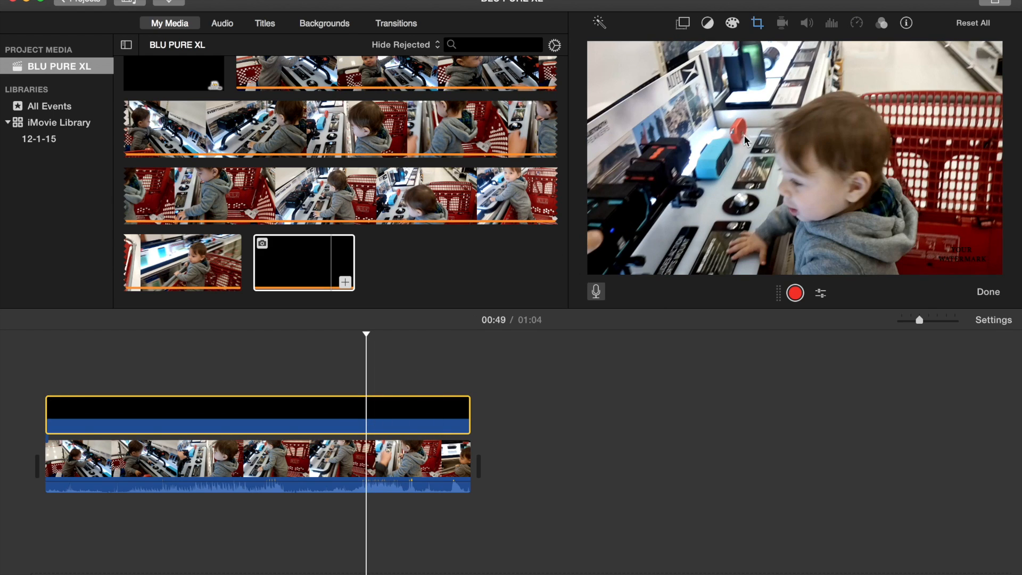
click(758, 21)
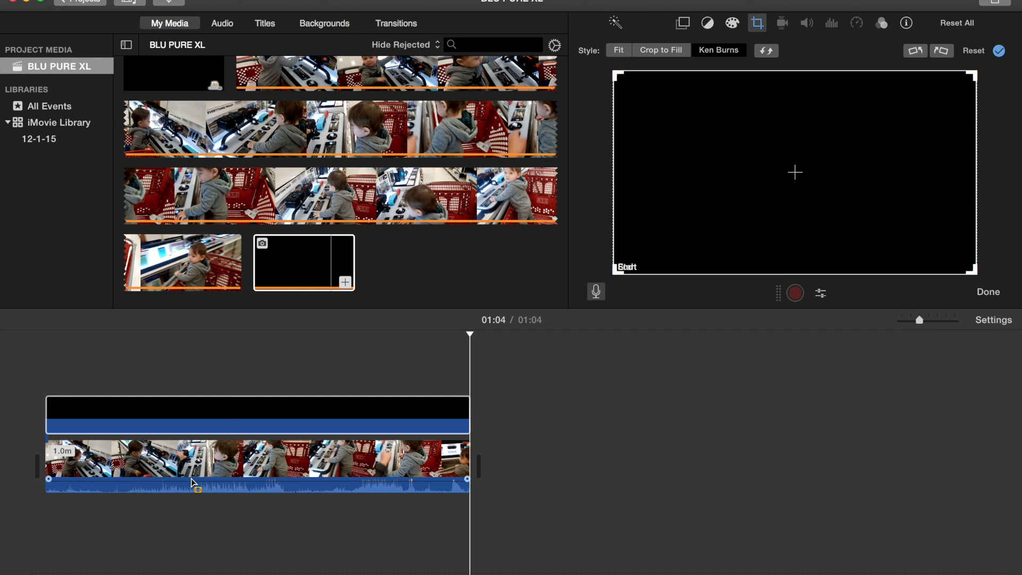
click(95, 473)
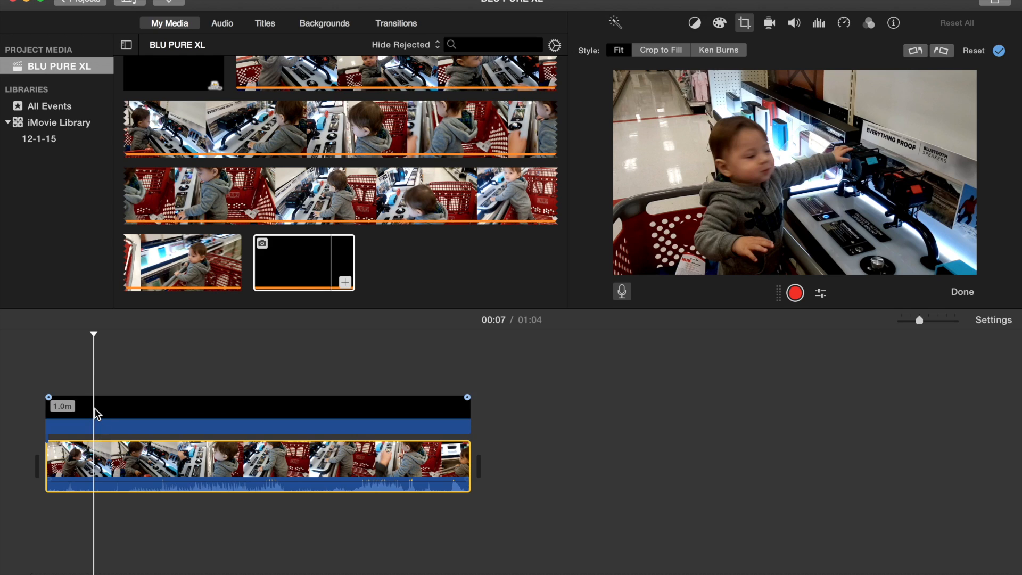
click(718, 50)
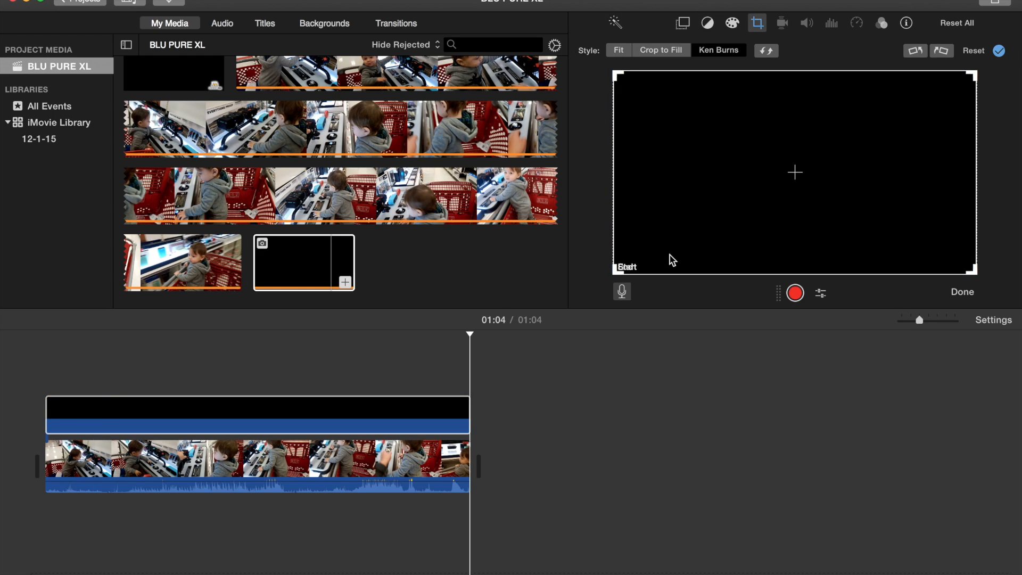
click(217, 417)
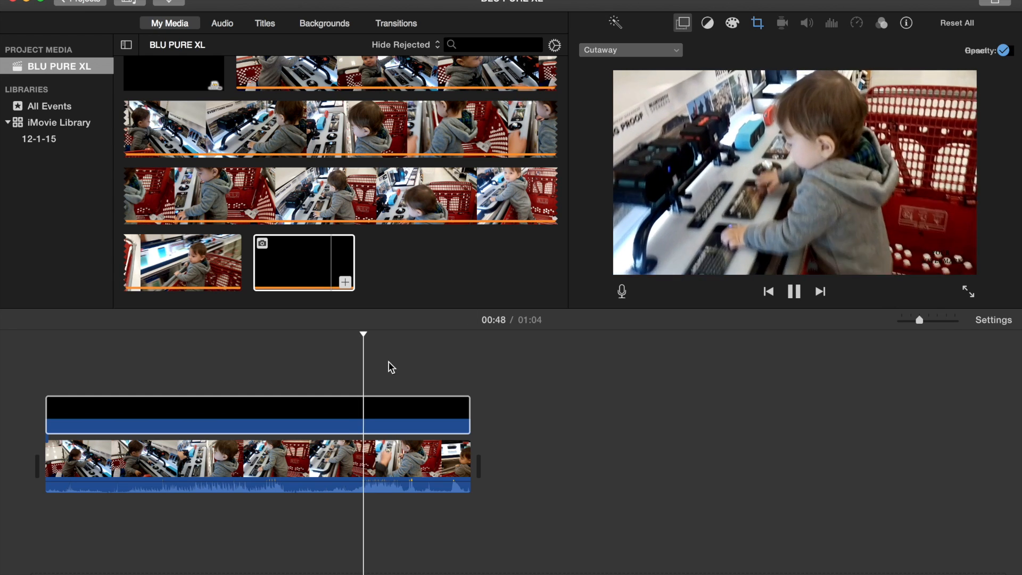
click(235, 474)
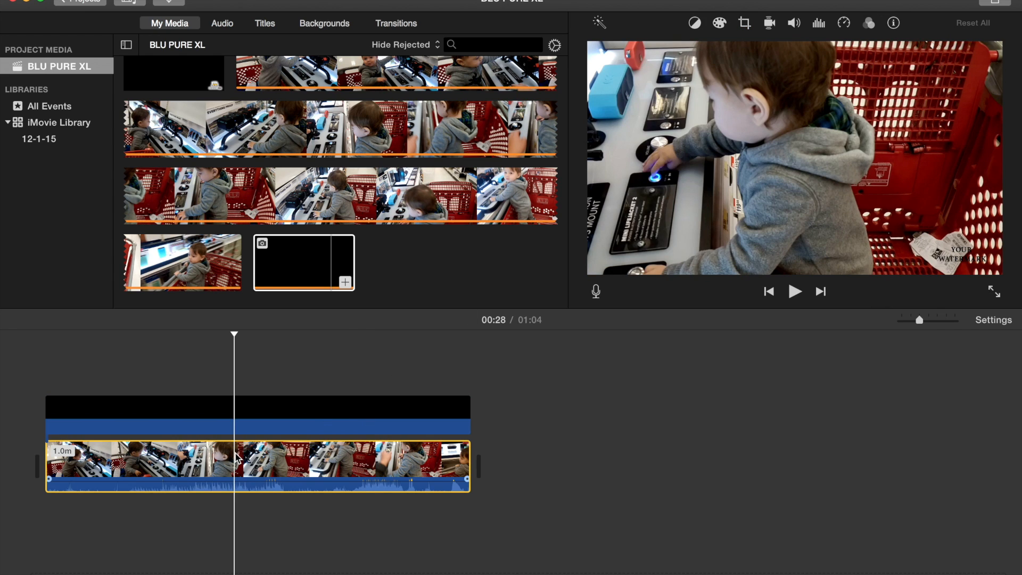